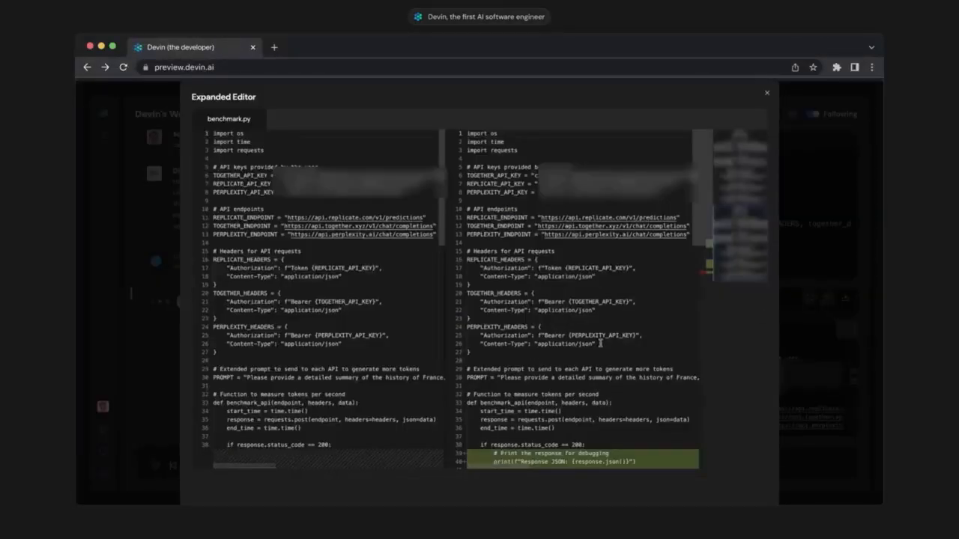
{"action": "scroll", "scroll_direction": "down", "scroll_amount": 3}
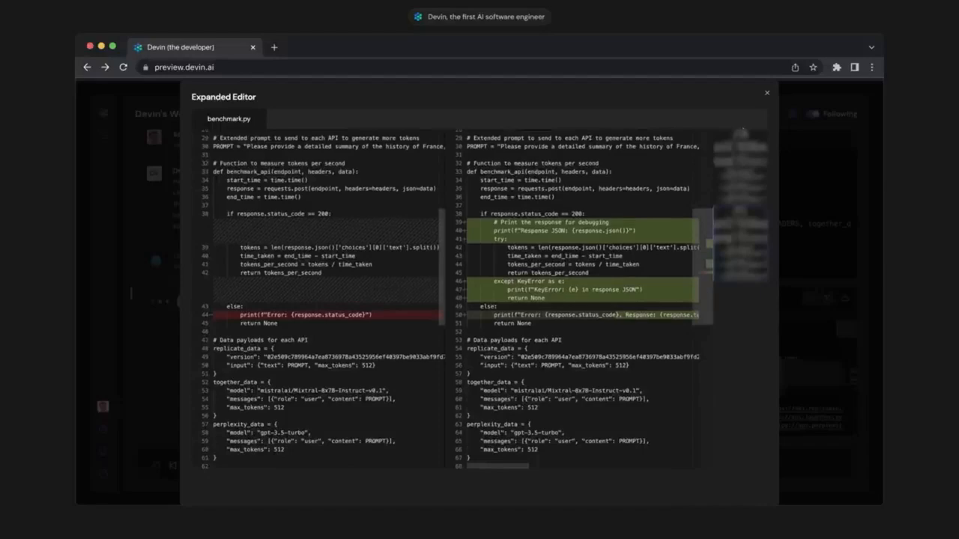
{"action": "left_click", "coordinate": [765, 93]}
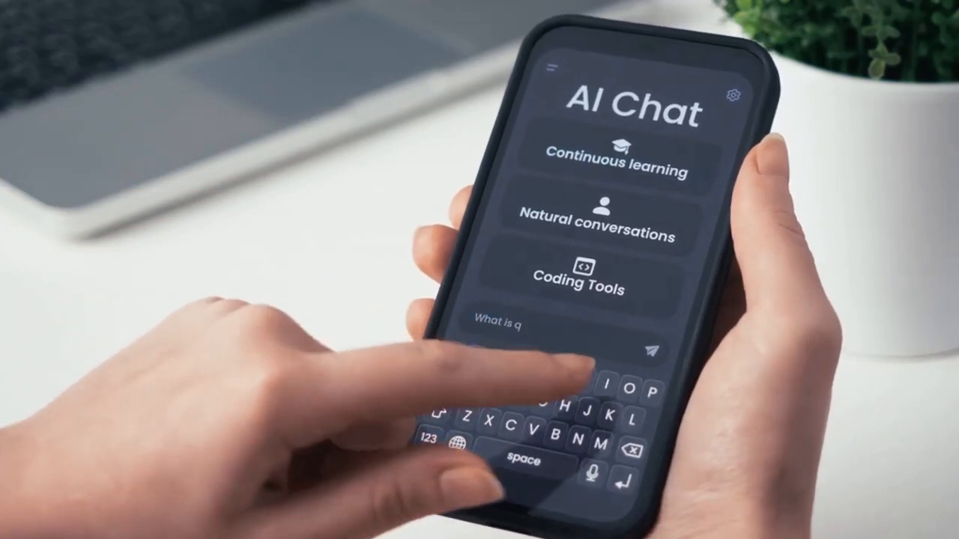
{"action": "type", "text": "ua"}
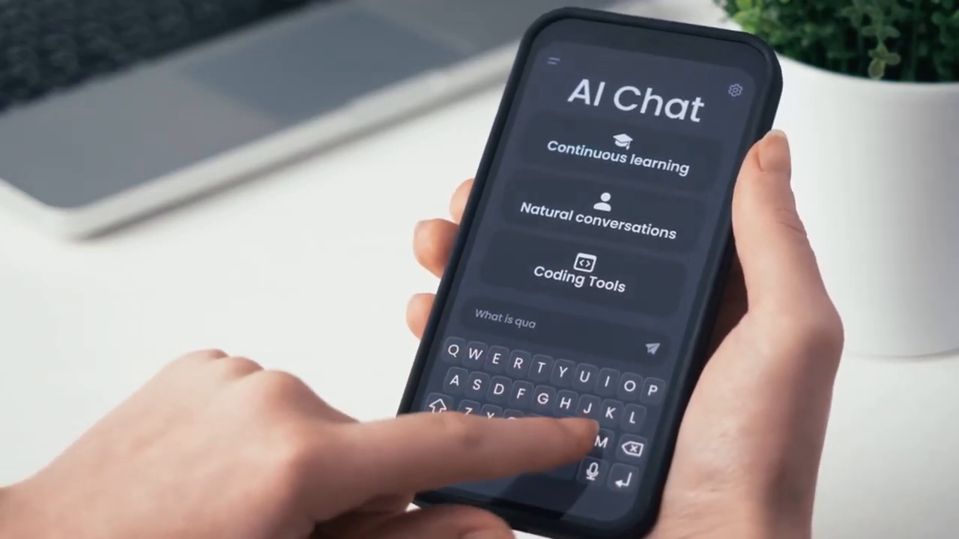